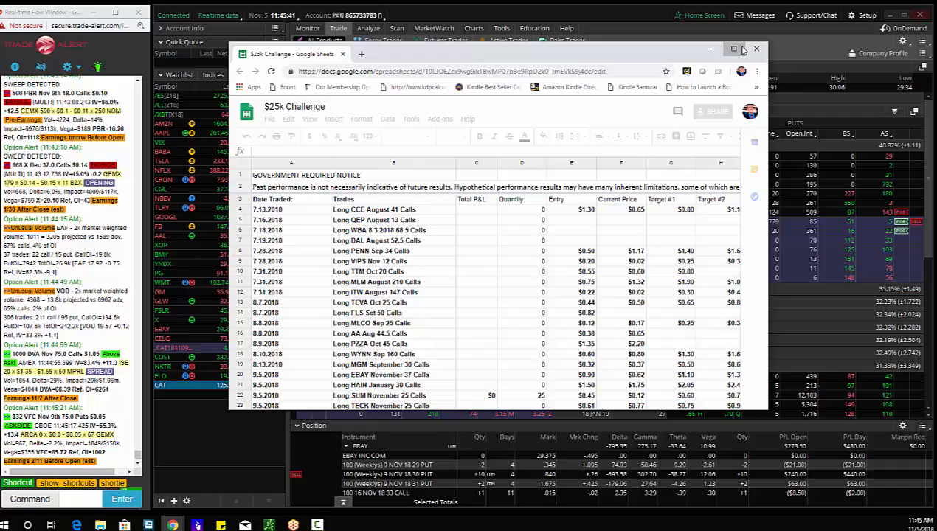
# - Bring the $25k Challenge trade-log spreadsheet to the front, full-size
pyautogui.click(733, 49)
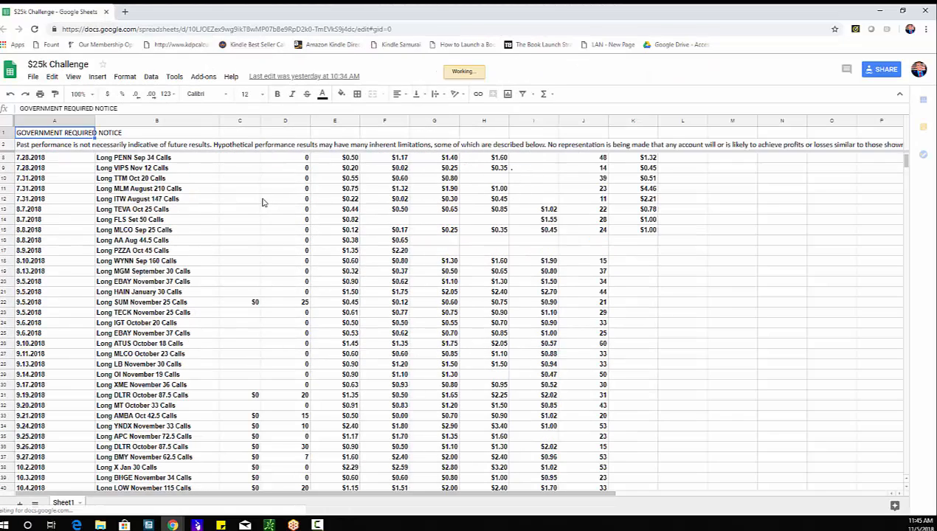
# - Scroll down to the last trade rows above the P&L for the Day totals
pyautogui.scroll(-3)
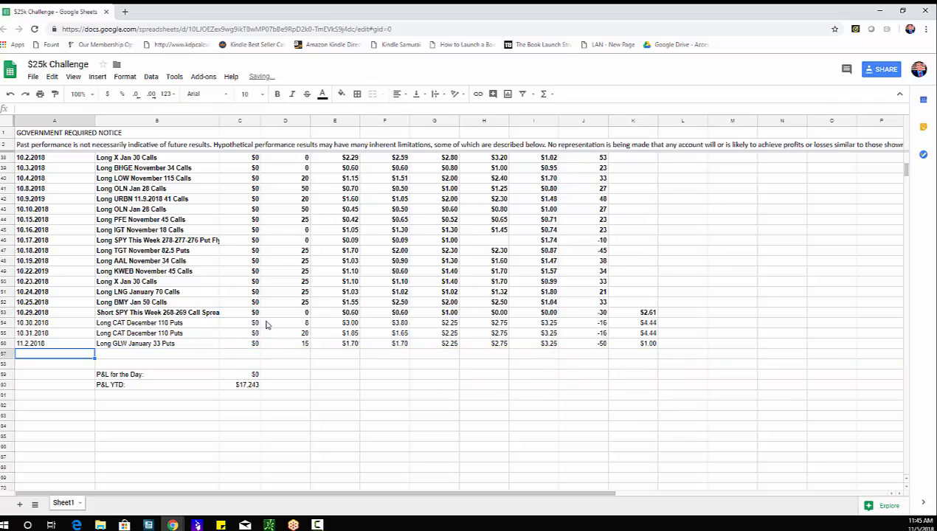
# - Enter the 11.5.2018 Long EBAY trade row with entry $0.60, price 1.00 and its P&L figure
pyautogui.write('11.5.2018')
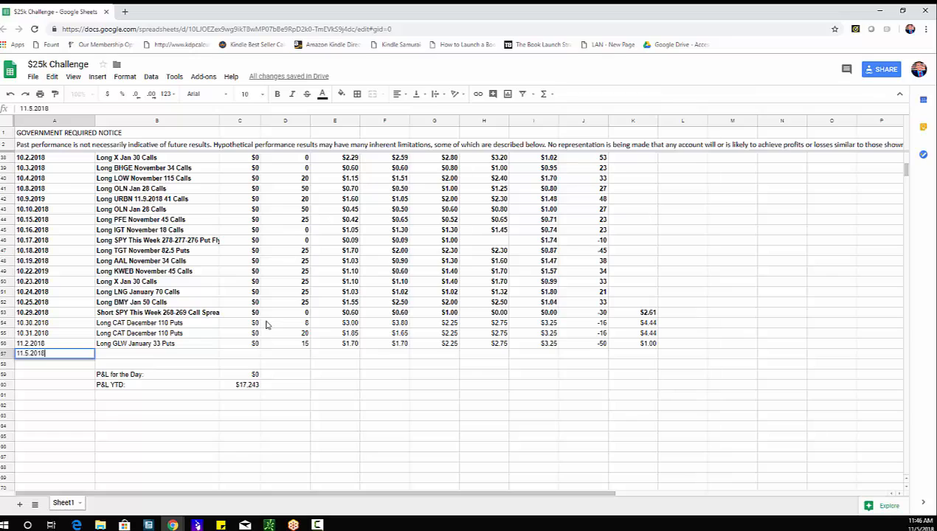
pyautogui.write('Long EBAY November 37 Calls')
pyautogui.click(284, 352)
pyautogui.write('40')
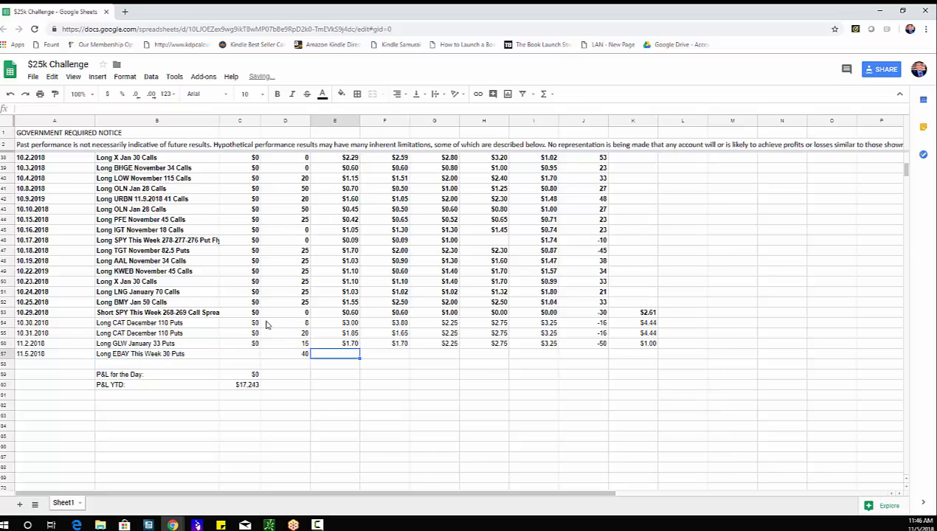
pyautogui.write('$0.60')
pyautogui.click(385, 353)
pyautogui.write('$0.80')
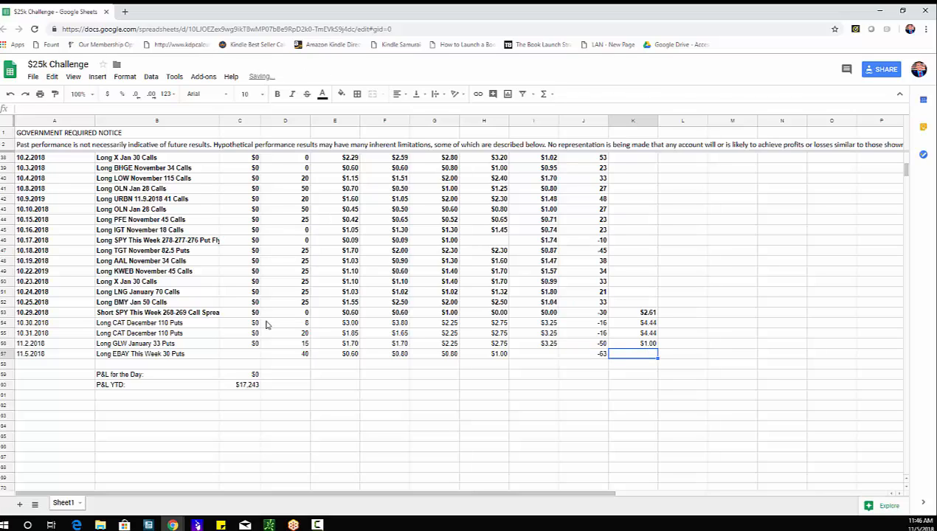
pyautogui.write('1.00')
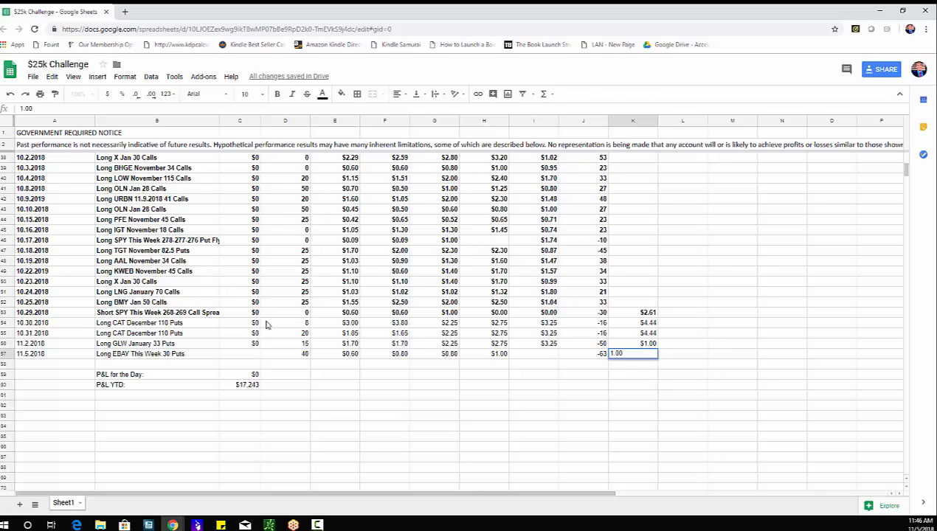
pyautogui.click(239, 354)
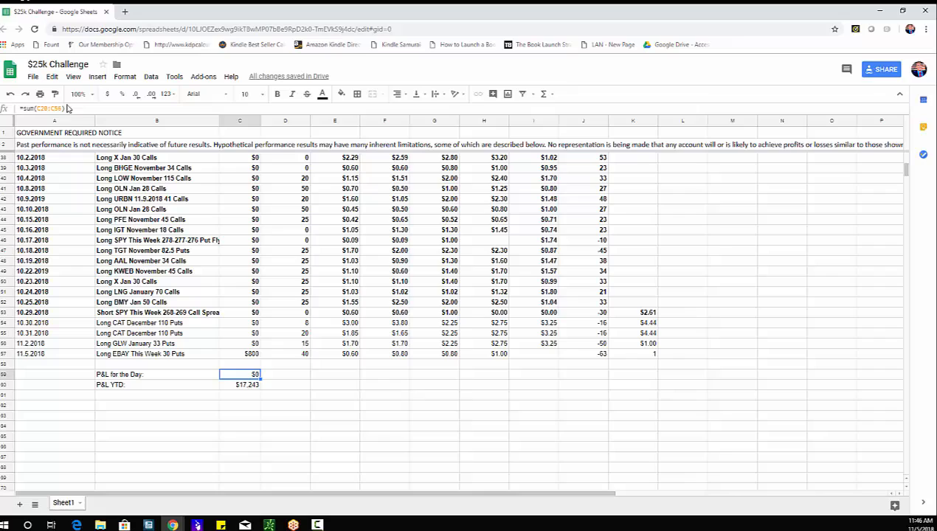
# - Commit the P&L for the Day SUM so totals read $803 for the day and $18,943 YTD, then review them
pyautogui.click(239, 383)
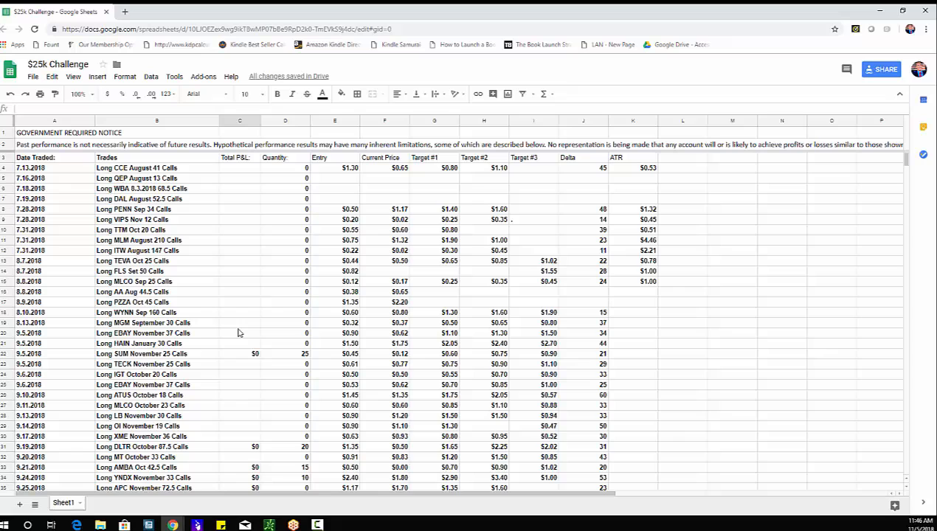
pyautogui.scroll(-3)
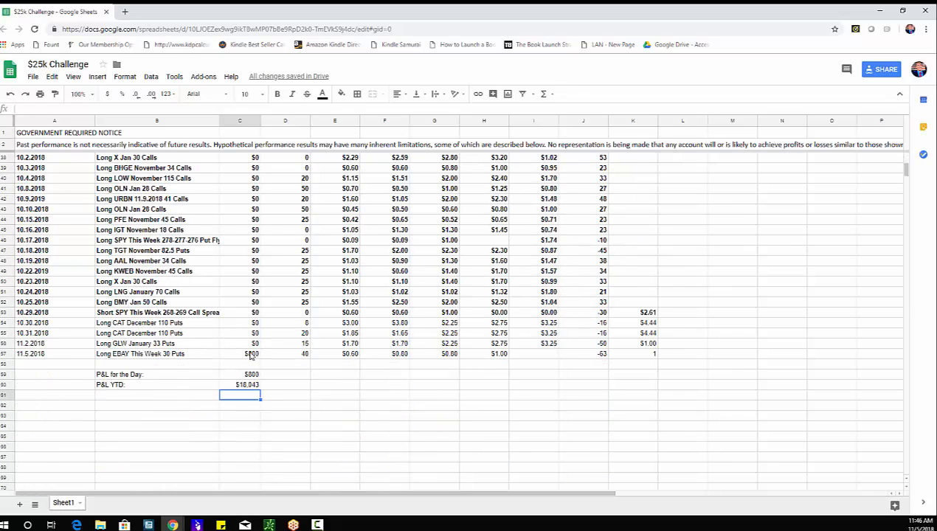
pyautogui.click(251, 354)
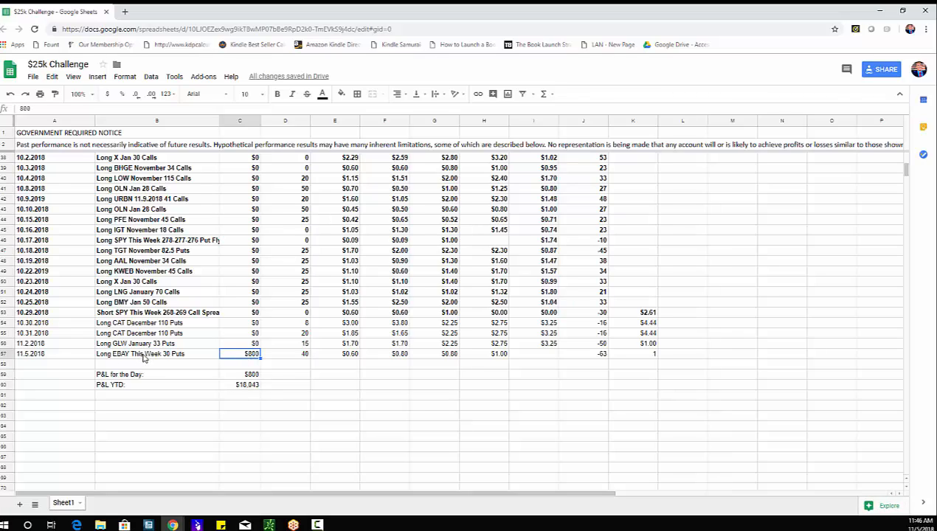
pyautogui.moveTo(390, 358)
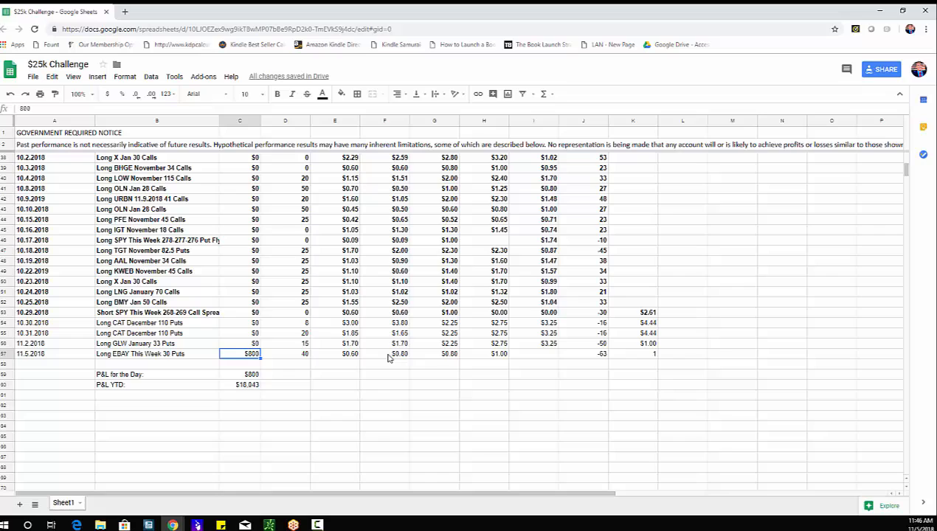
pyautogui.moveTo(251, 389)
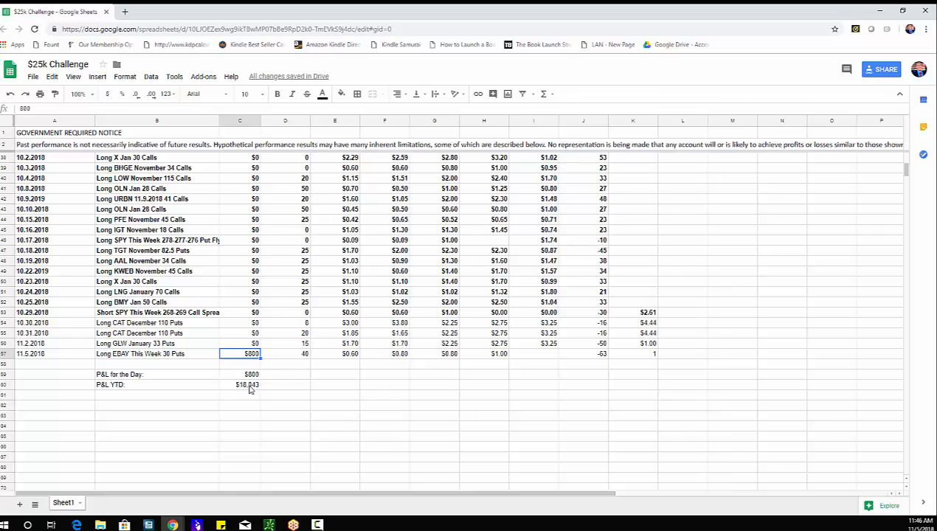
pyautogui.scroll(3)
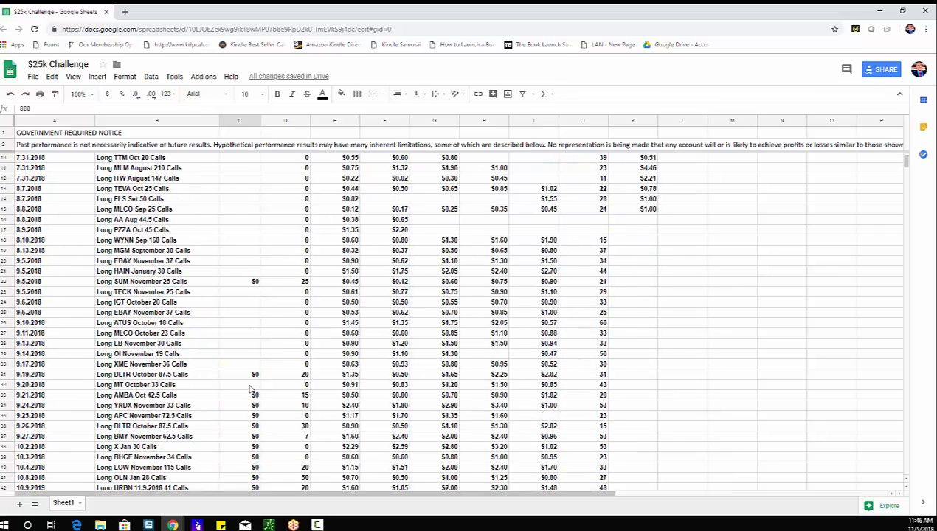
pyautogui.scroll(-3)
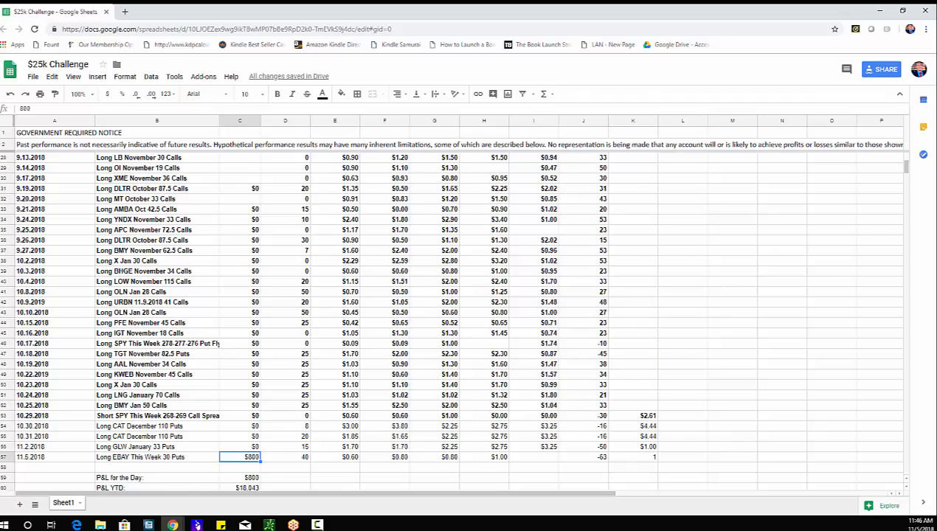